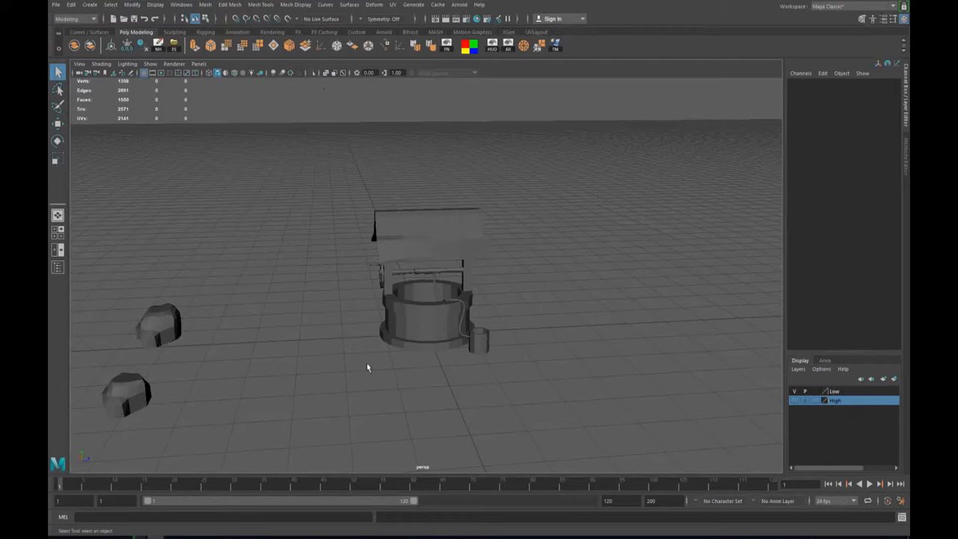
pyautogui.moveTo(407, 361)
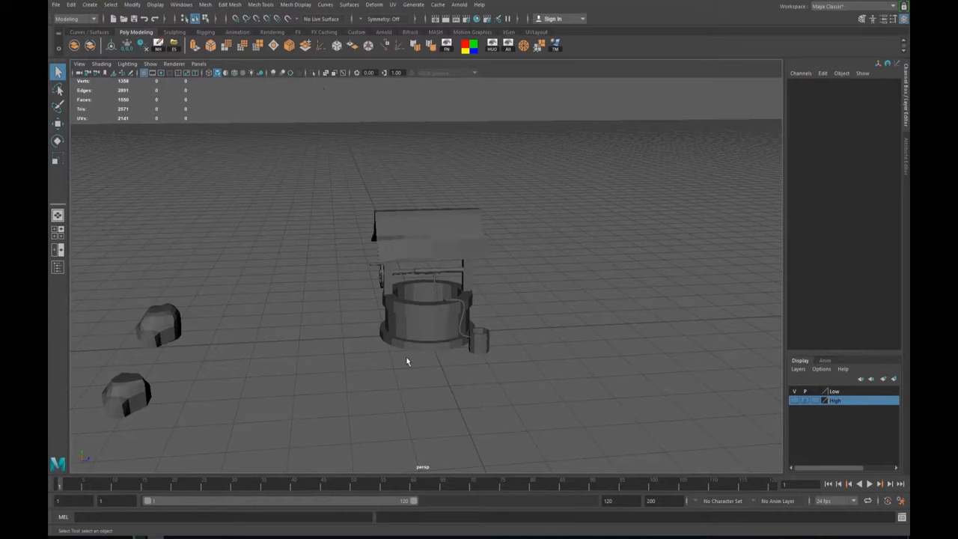
pyautogui.moveTo(424, 333)
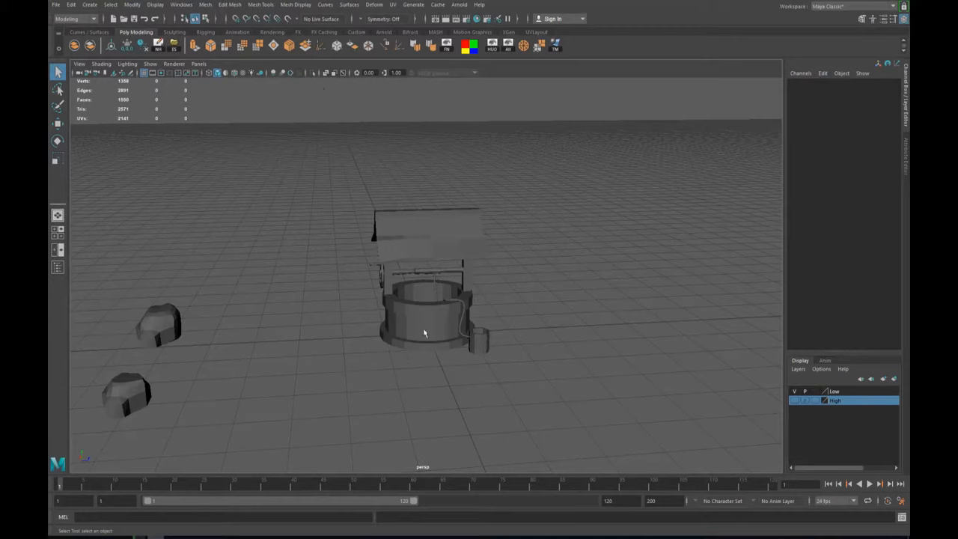
# Select the well model and assign the existing lambert1 material to it.
pyautogui.click(807, 400)
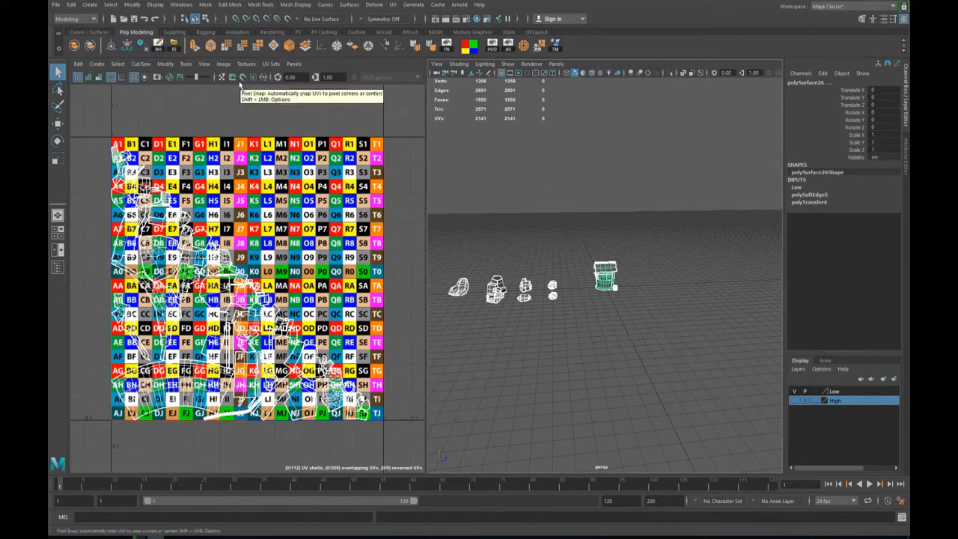
pyautogui.rightClick(606, 281)
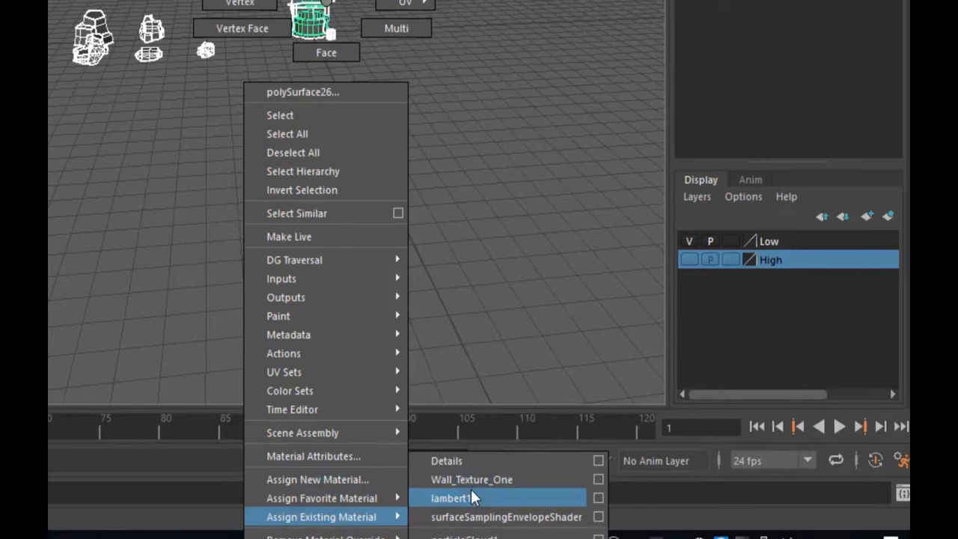
pyautogui.click(450, 498)
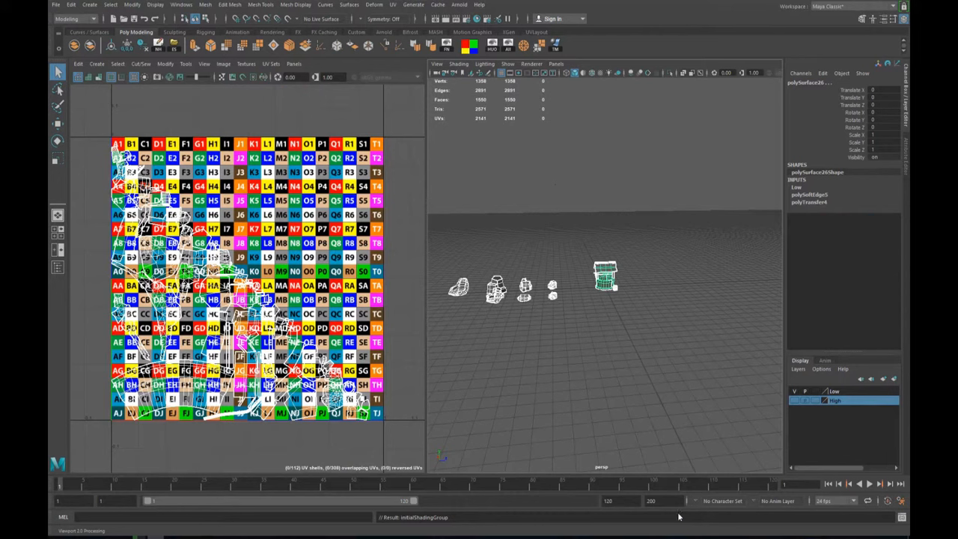
# Launch Hypershade from the Windows > Rendering Editors menu.
pyautogui.click(181, 4)
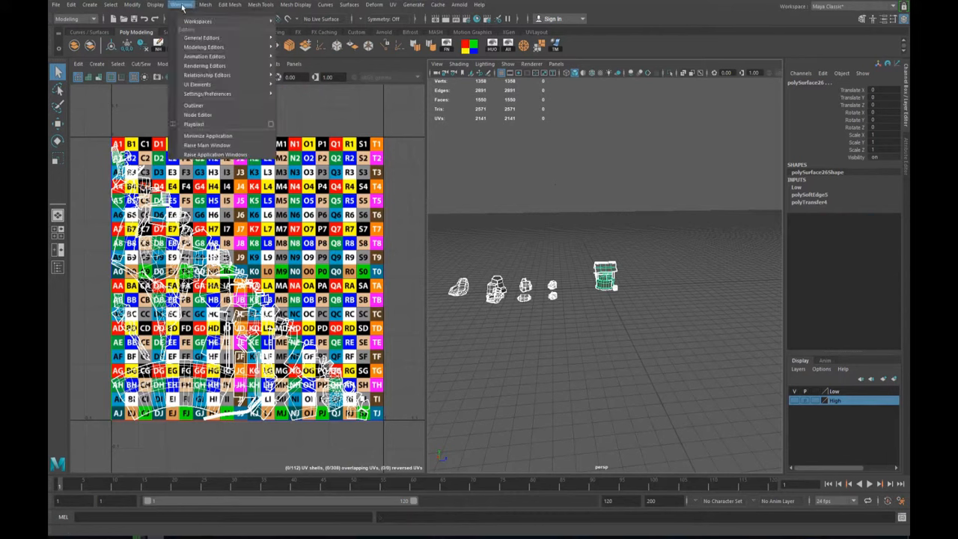
pyautogui.moveTo(217, 94)
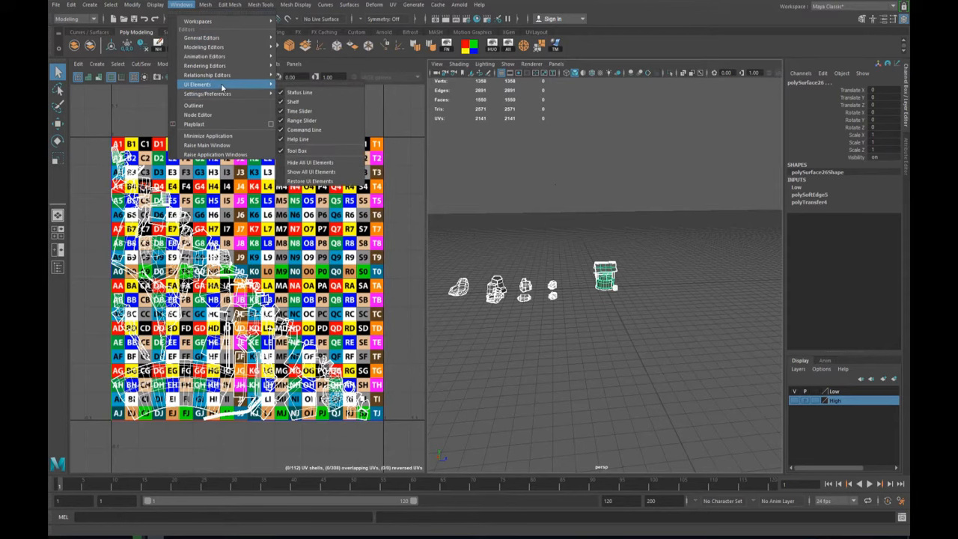
pyautogui.moveTo(204, 66)
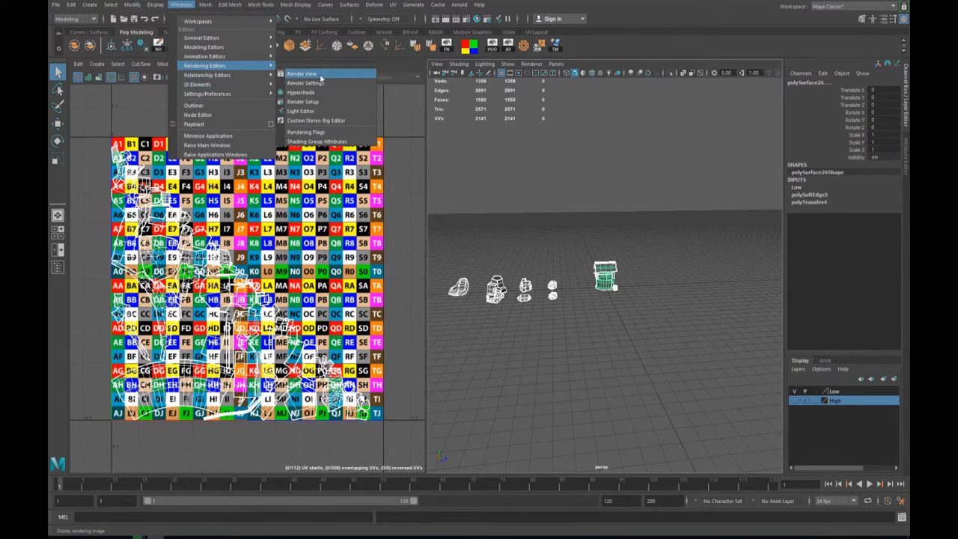
pyautogui.click(300, 92)
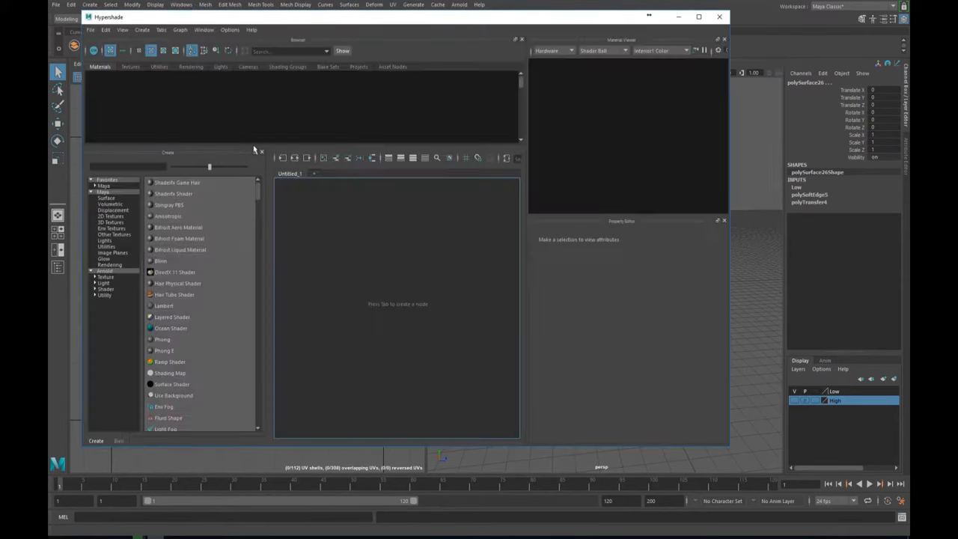
# Select lambert1, break its Color connection to file1, and close Hypershade.
pyautogui.click(166, 90)
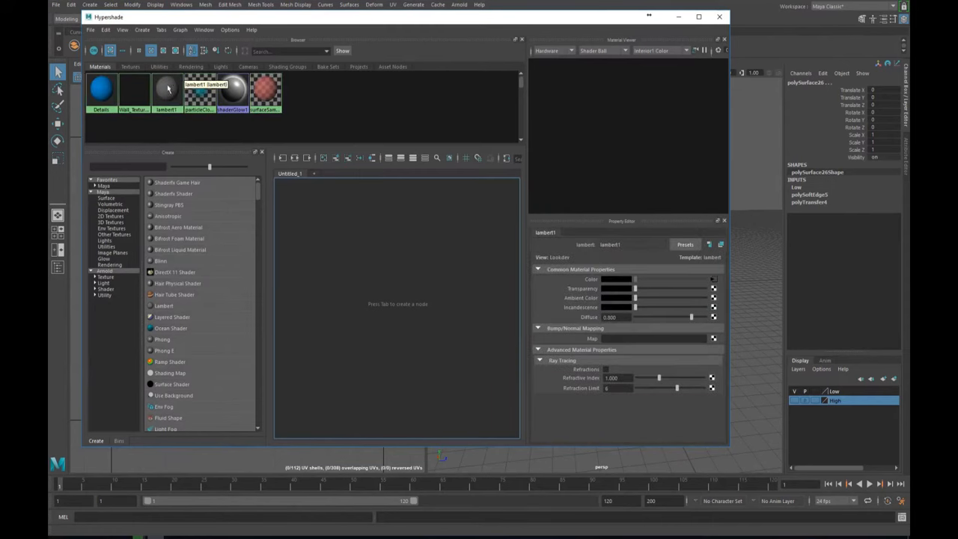
pyautogui.click(166, 90)
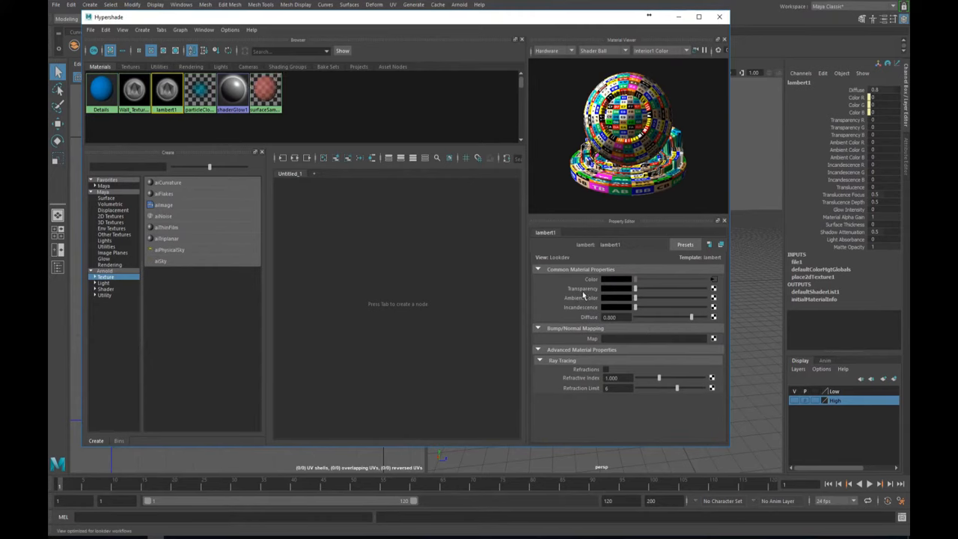
pyautogui.moveTo(591, 292)
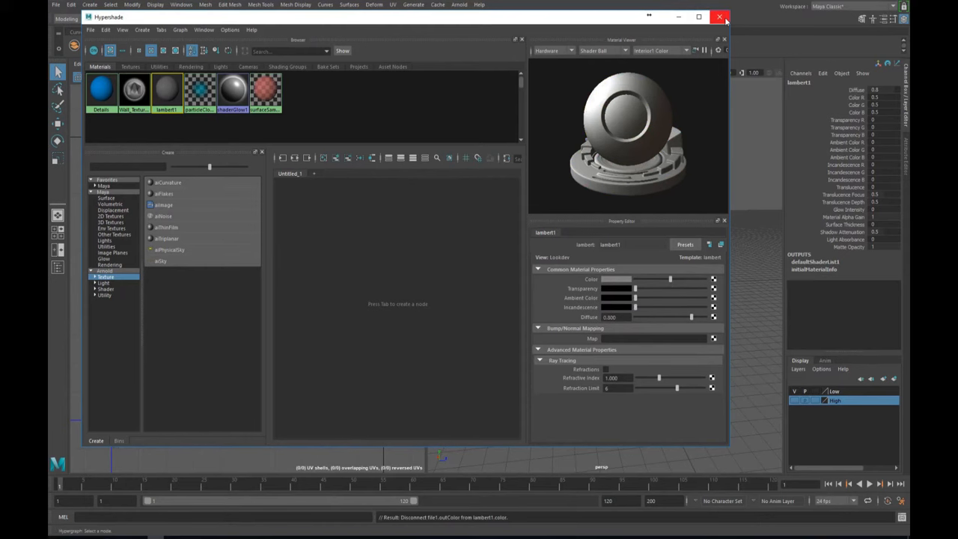
pyautogui.click(720, 16)
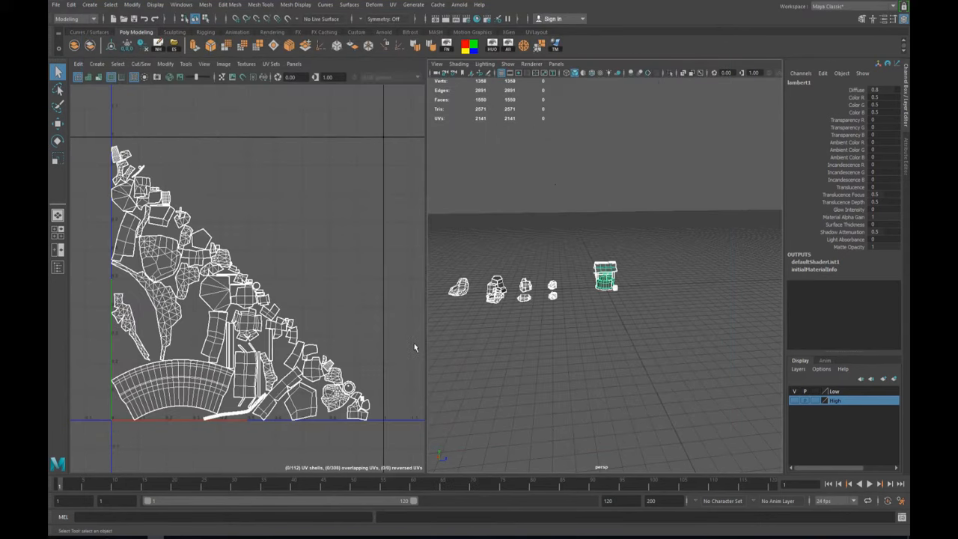